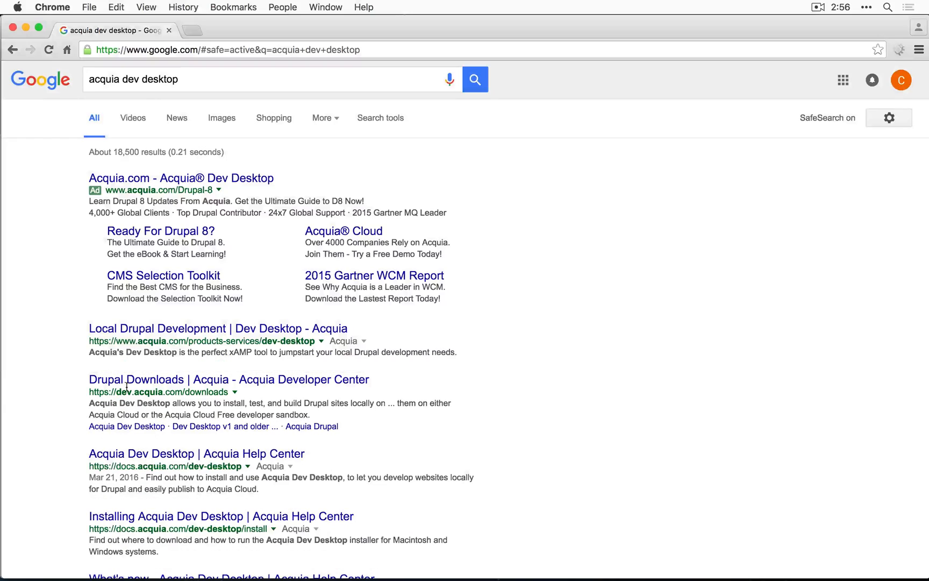
Download the Mac version of Acquia Dev Desktop from the Acquia Drupal downloads page.
{"action": "left_click", "coordinate": [228, 379]}
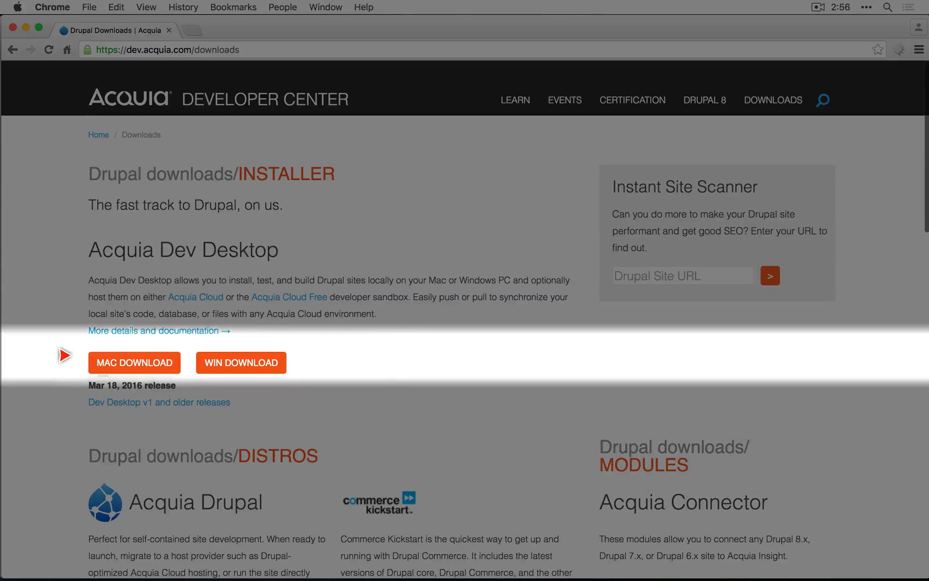
{"action": "left_click", "coordinate": [133, 363]}
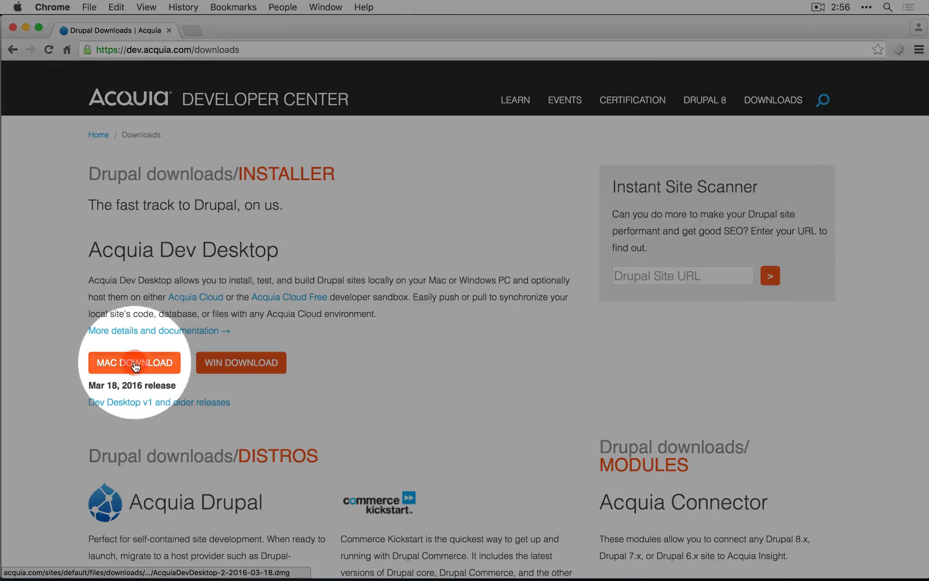
{"action": "left_click", "coordinate": [135, 363]}
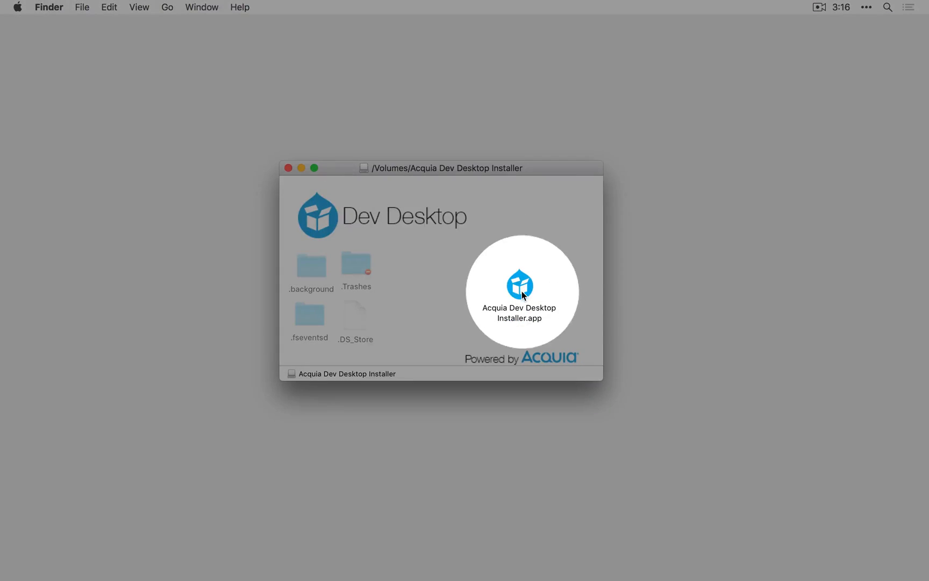
Run the Dev Desktop installer with default install locations and a backup of the existing installation saved.
{"action": "double_click", "coordinate": [521, 284]}
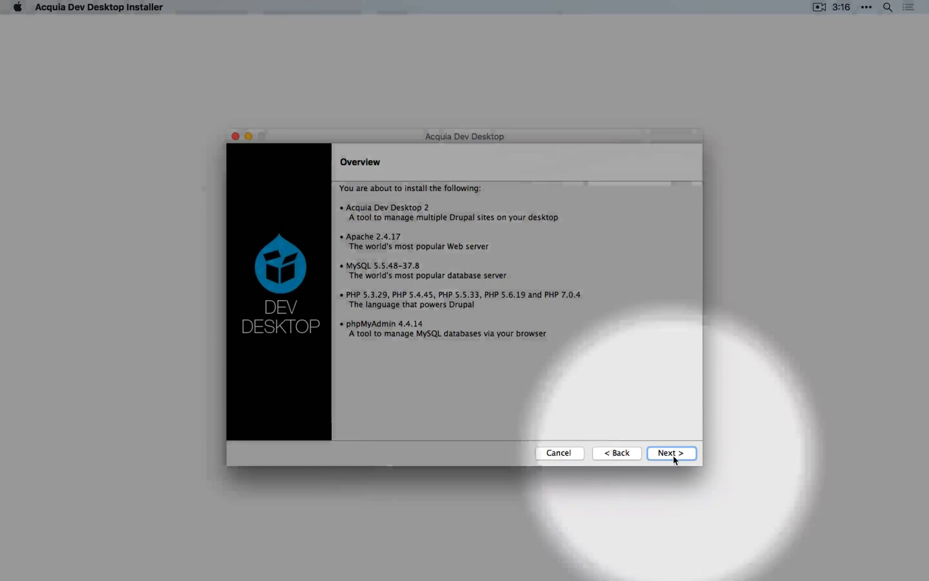
{"action": "left_click", "coordinate": [671, 453]}
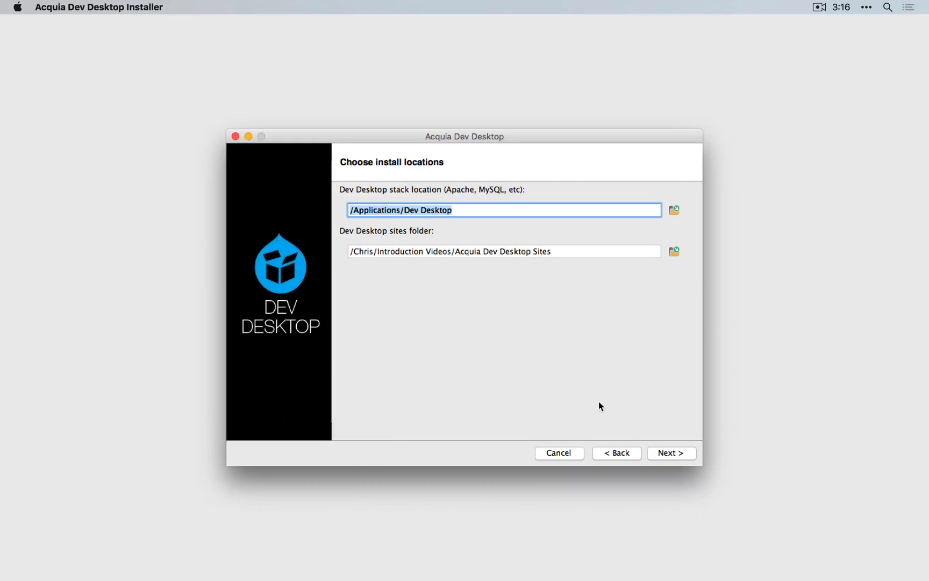
{"action": "left_click", "coordinate": [671, 452]}
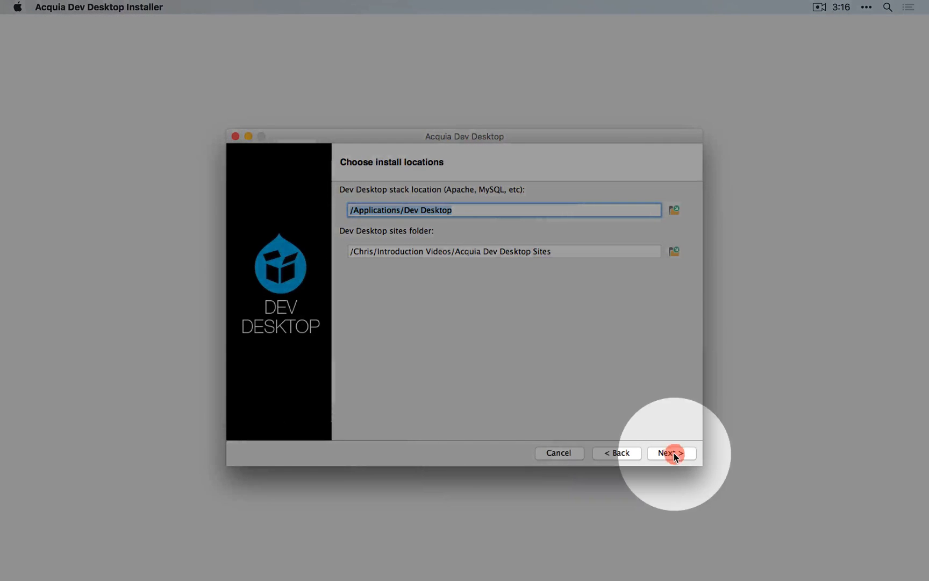
{"action": "left_click", "coordinate": [671, 453]}
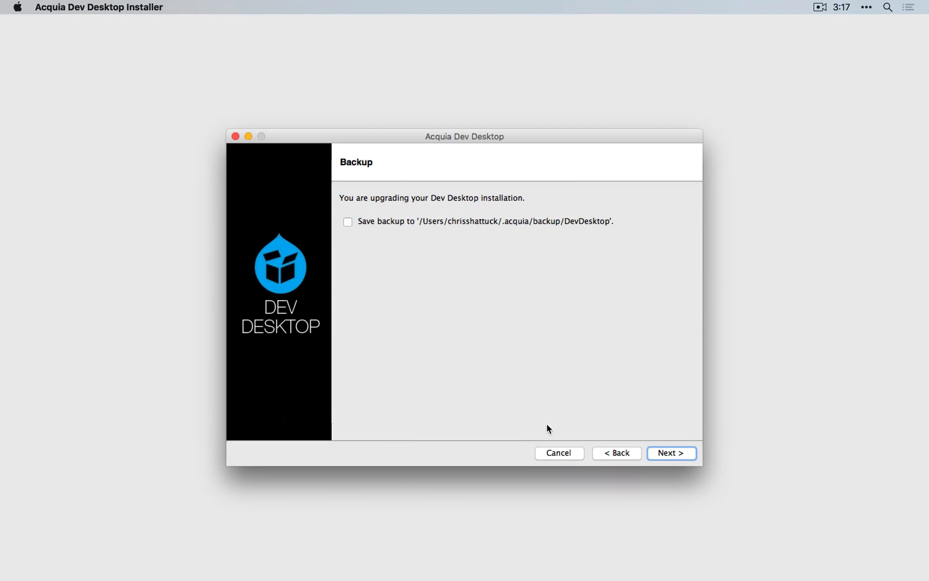
{"action": "left_click", "coordinate": [348, 223]}
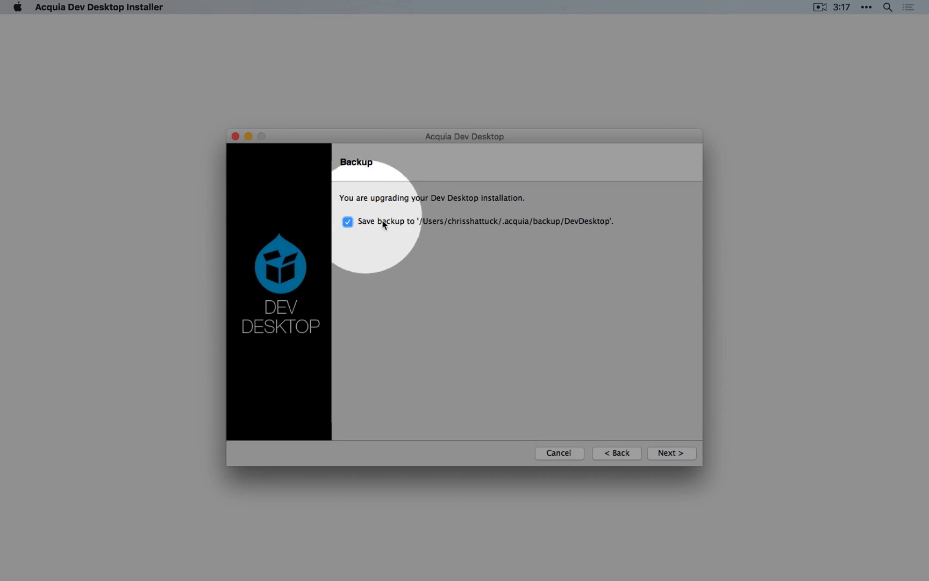
{"action": "left_click", "coordinate": [671, 453]}
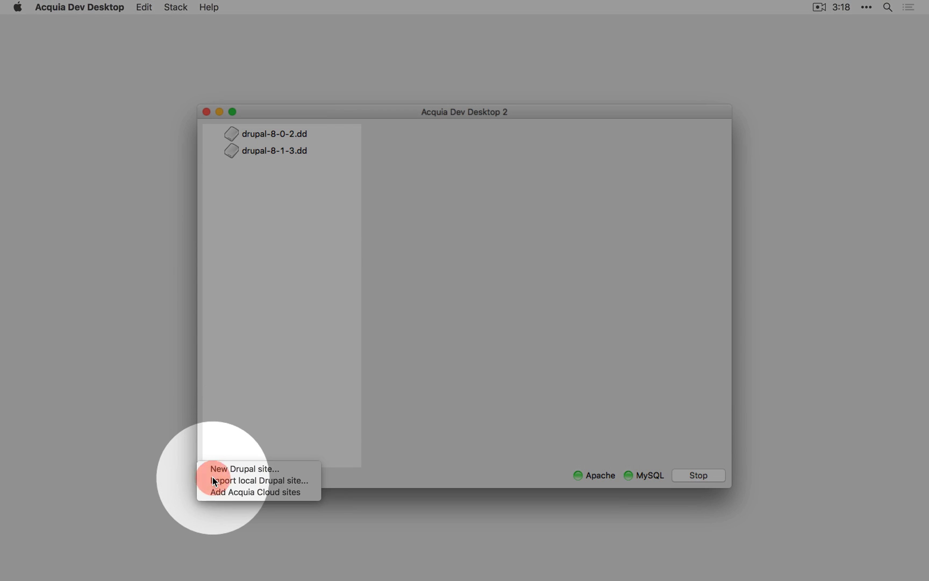
Start a new Drupal site from the official Drupal 8.1.6 distribution.
{"action": "left_click", "coordinate": [243, 468]}
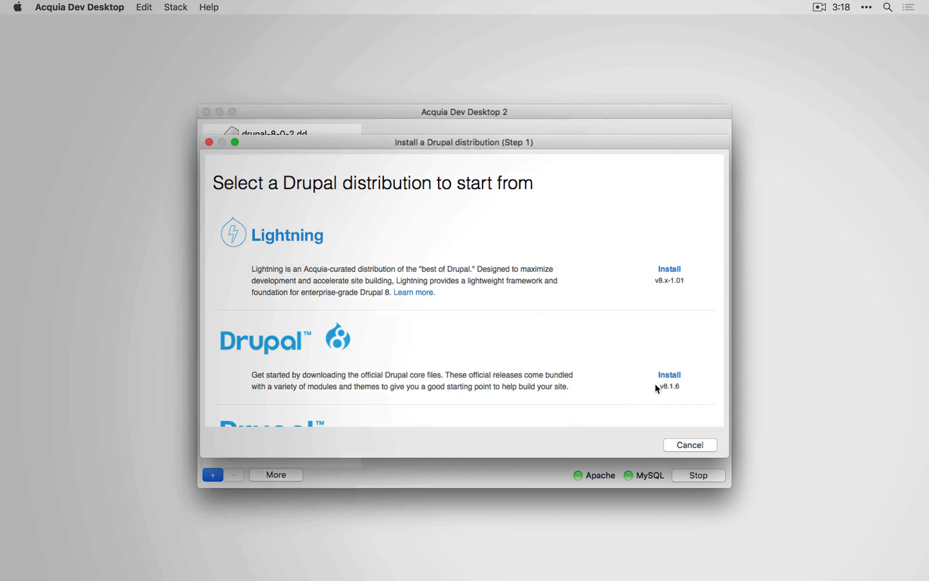
{"action": "left_click", "coordinate": [669, 374]}
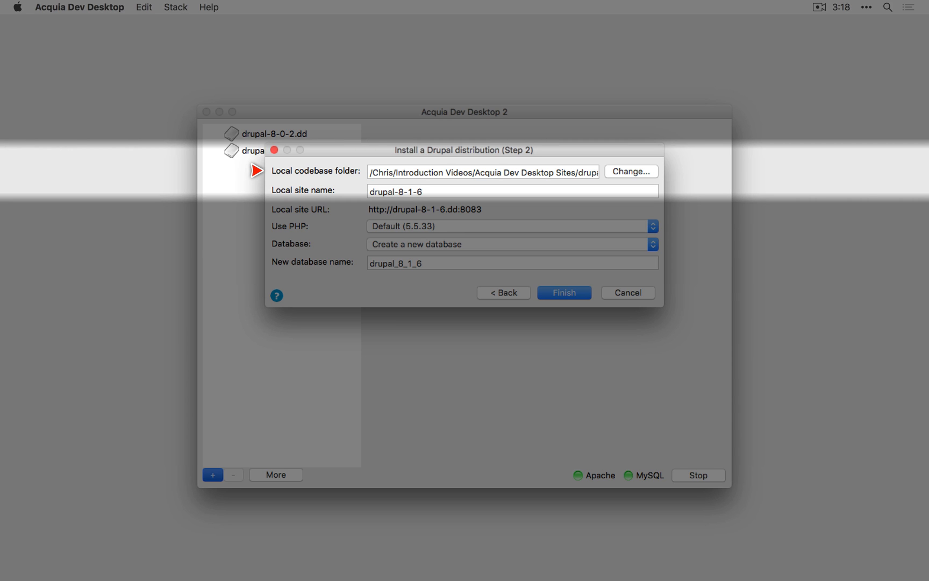
Point the codebase at the MagnifAscent folder, name the site MagnifAscent, and create it, overwriting the existing folder.
{"action": "left_click", "coordinate": [630, 171]}
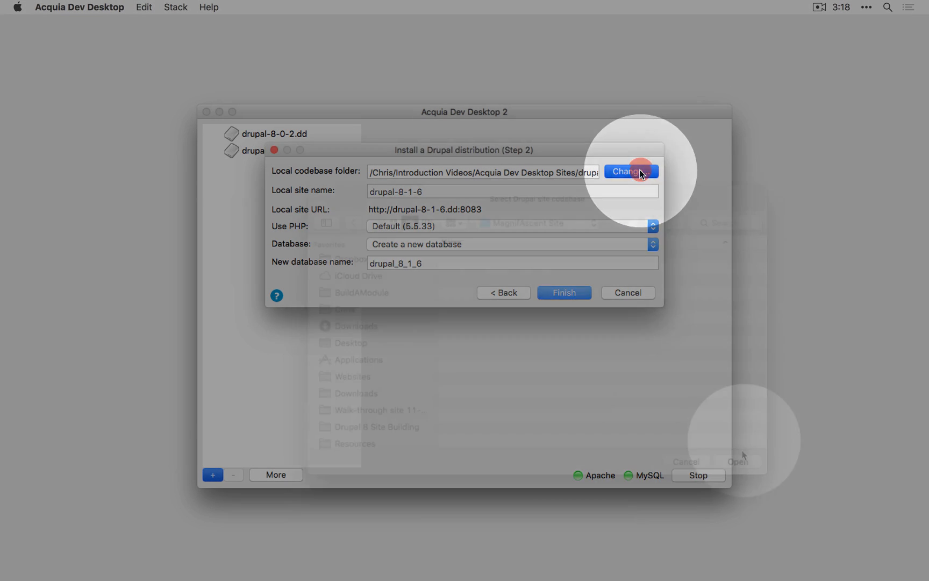
{"action": "left_click", "coordinate": [738, 461]}
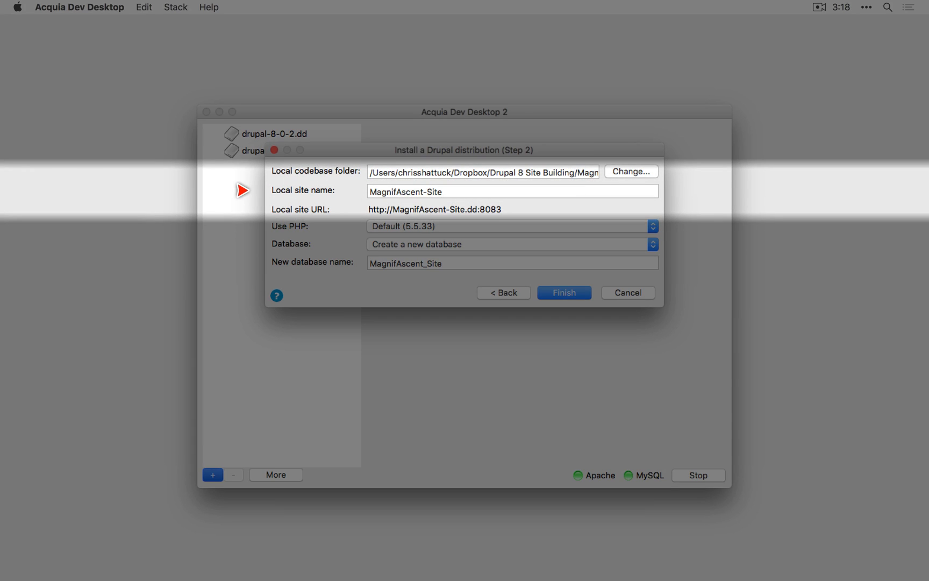
{"action": "double_click", "coordinate": [426, 190]}
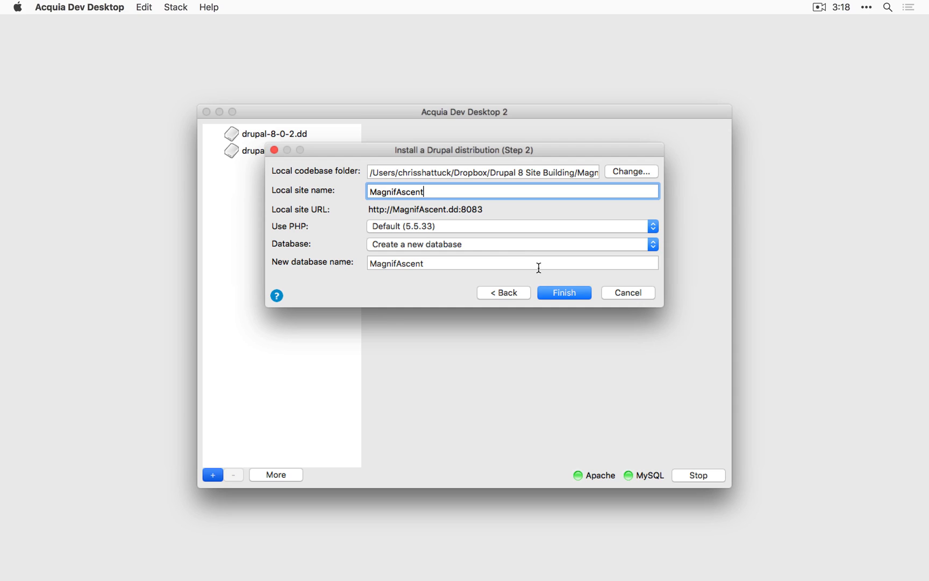
{"action": "left_click", "coordinate": [563, 292]}
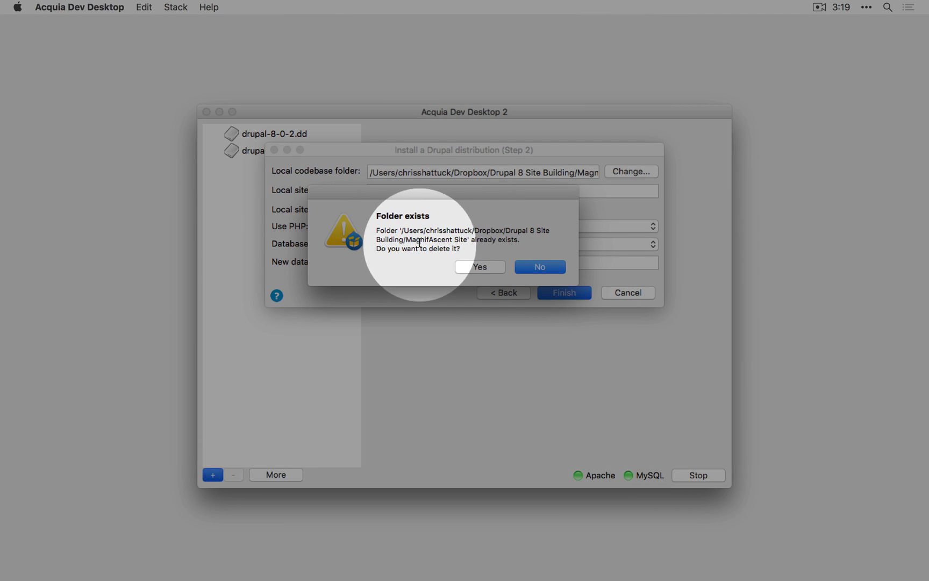
{"action": "left_click", "coordinate": [480, 267]}
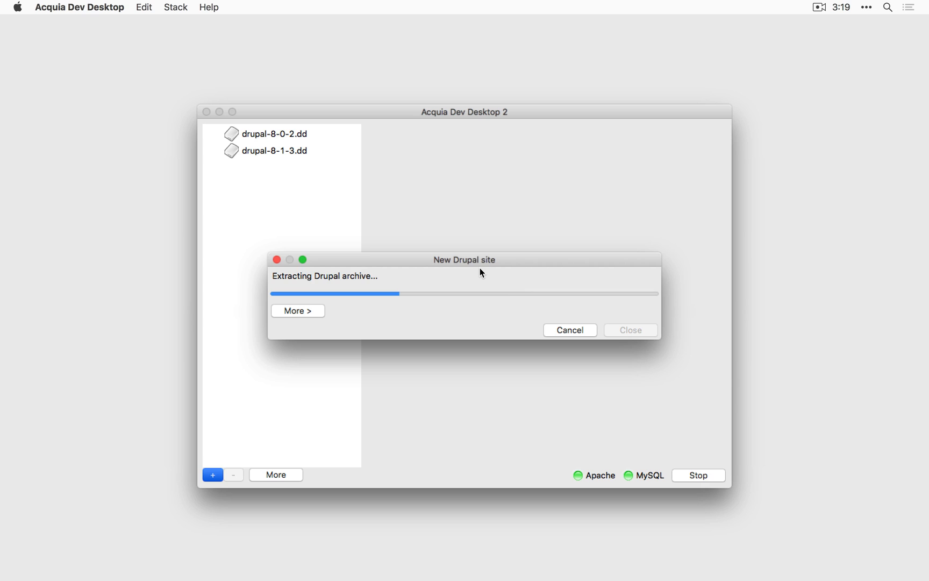